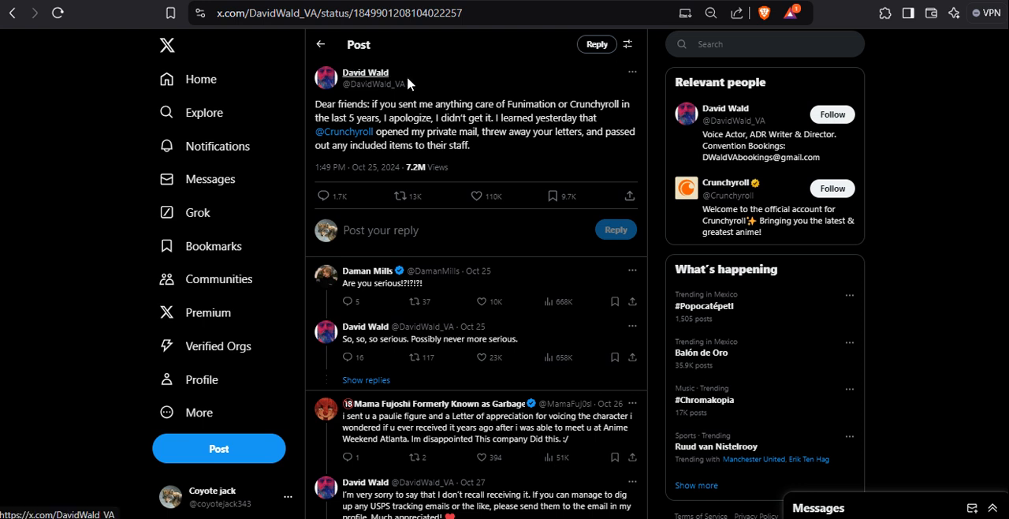
{"action": "mouse_move", "coordinate": [525, 111]}
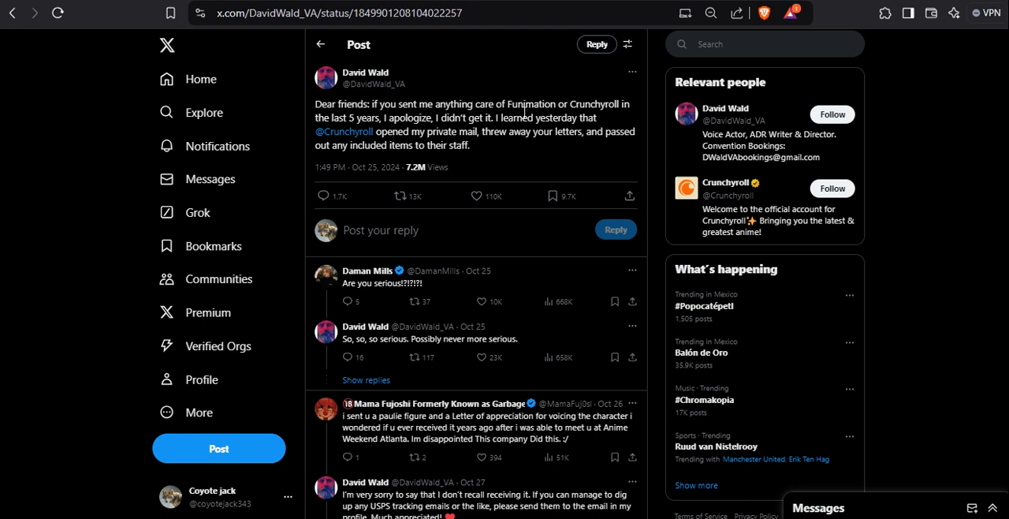
{"action": "mouse_move", "coordinate": [330, 101]}
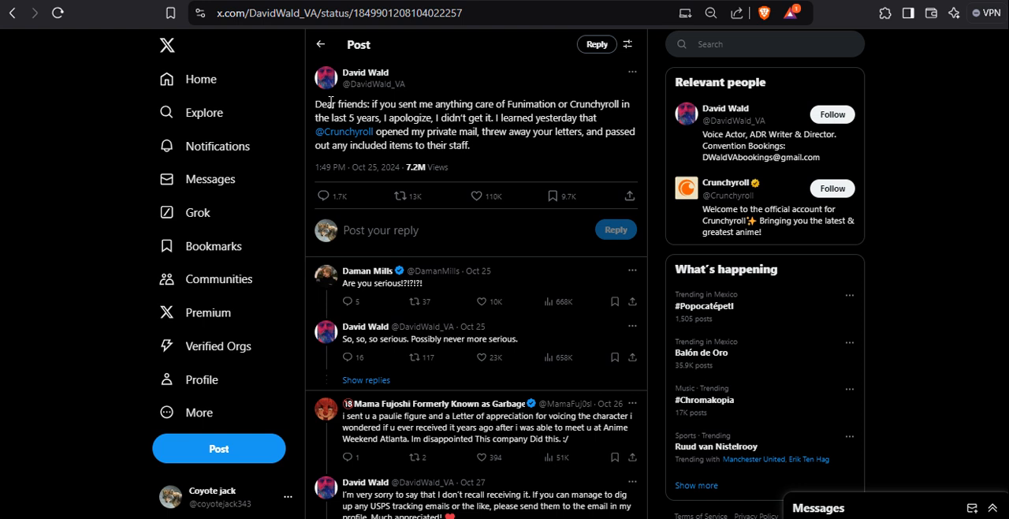
{"action": "mouse_move", "coordinate": [463, 100]}
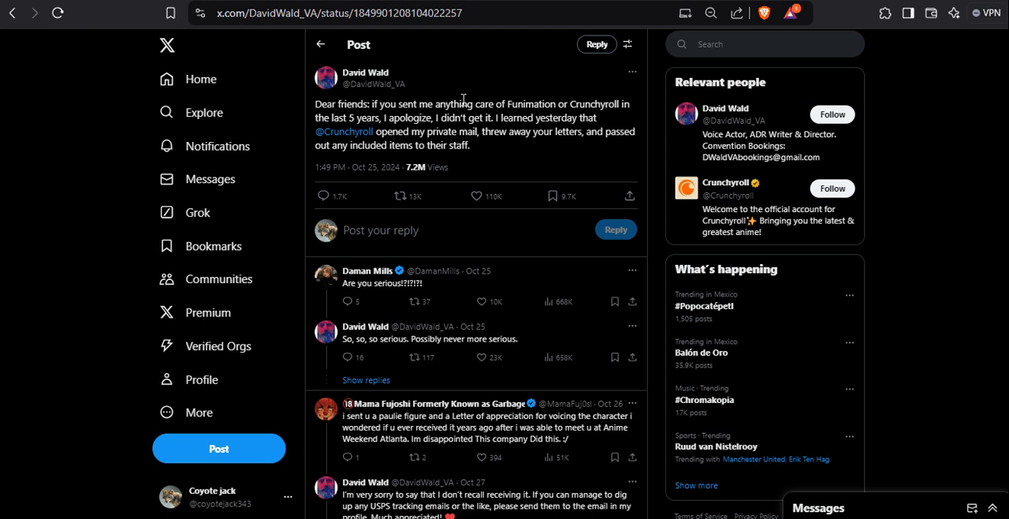
{"action": "mouse_move", "coordinate": [498, 149]}
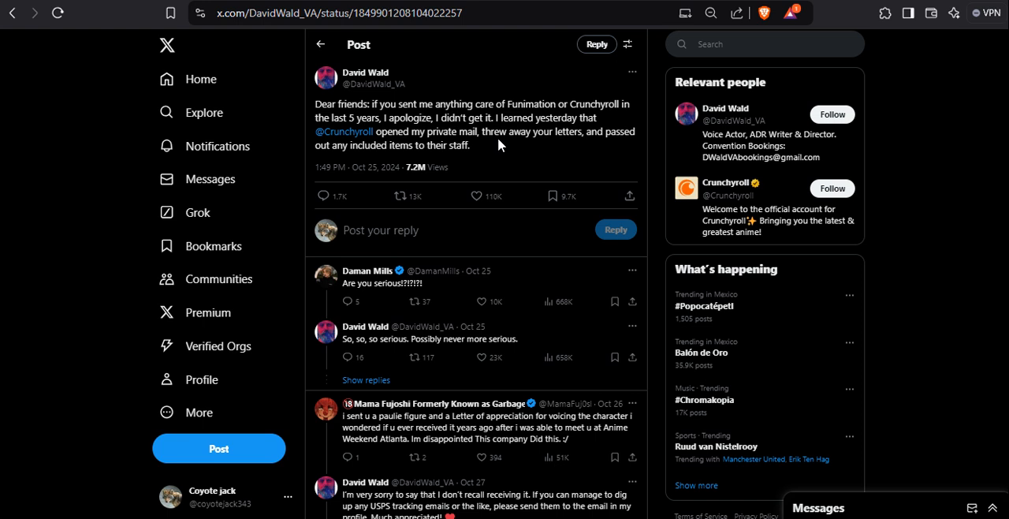
{"action": "mouse_move", "coordinate": [457, 124]}
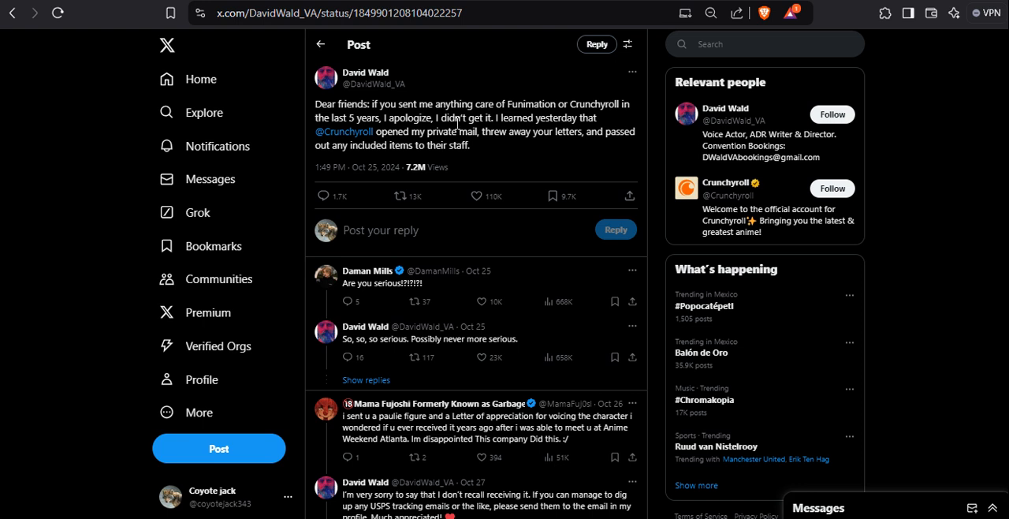
{"action": "mouse_move", "coordinate": [393, 266]}
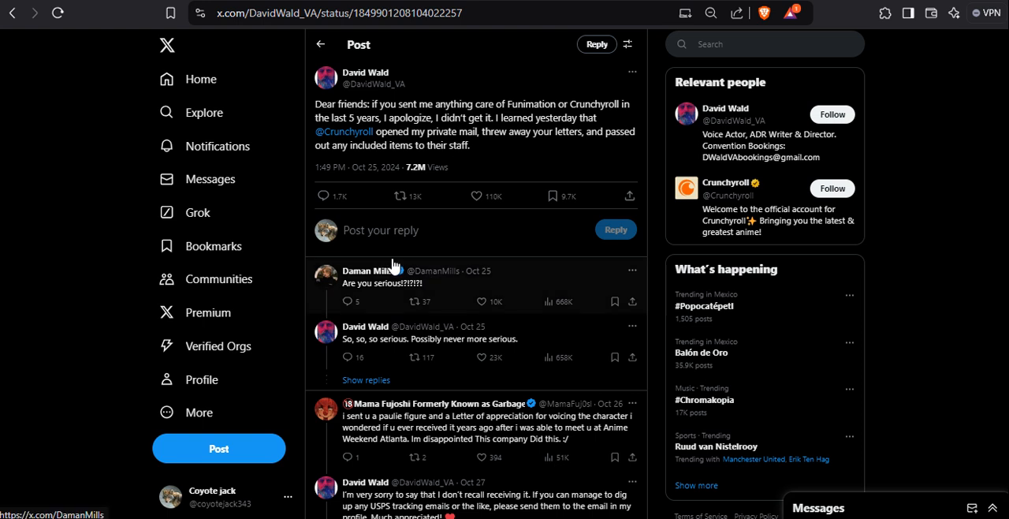
{"action": "mouse_move", "coordinate": [366, 270]}
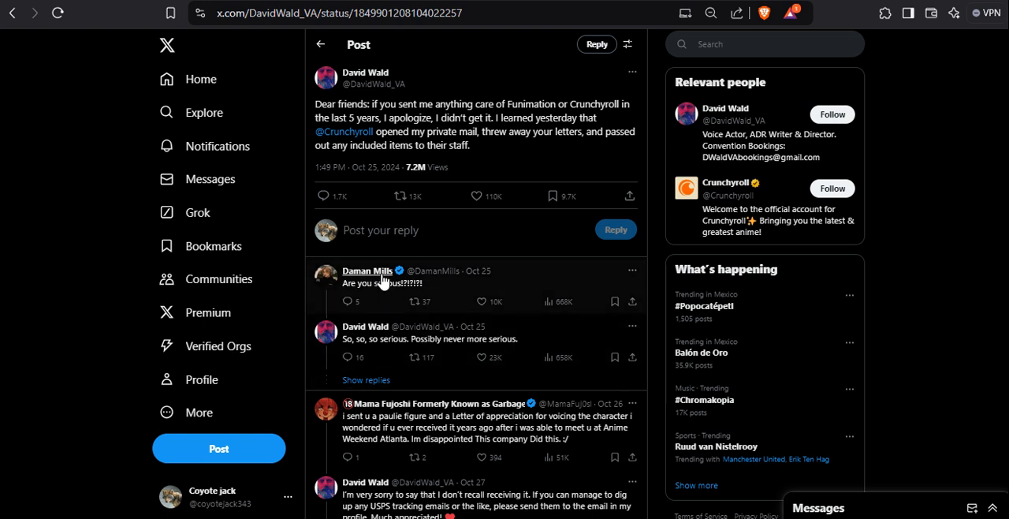
{"action": "mouse_move", "coordinate": [367, 270]}
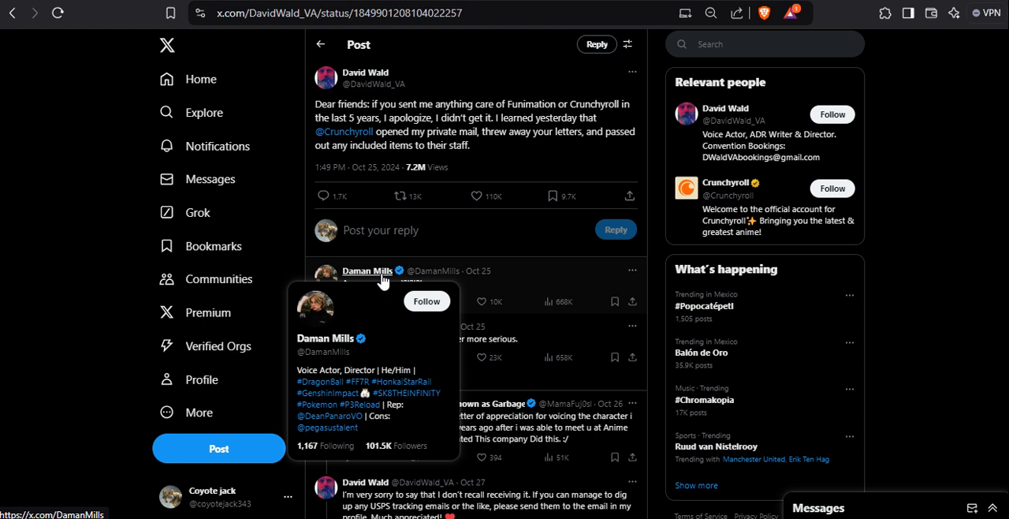
{"action": "mouse_move", "coordinate": [593, 161]}
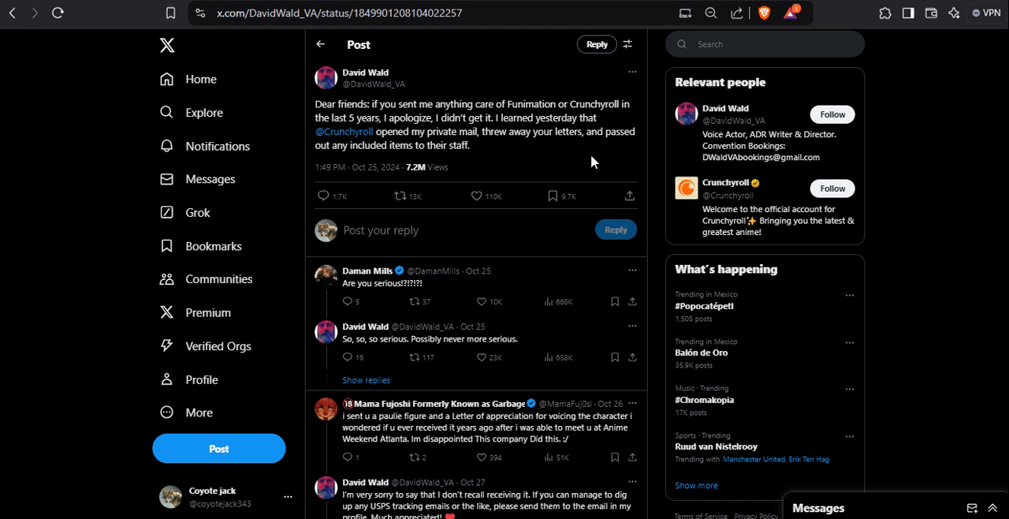
{"action": "mouse_move", "coordinate": [539, 163]}
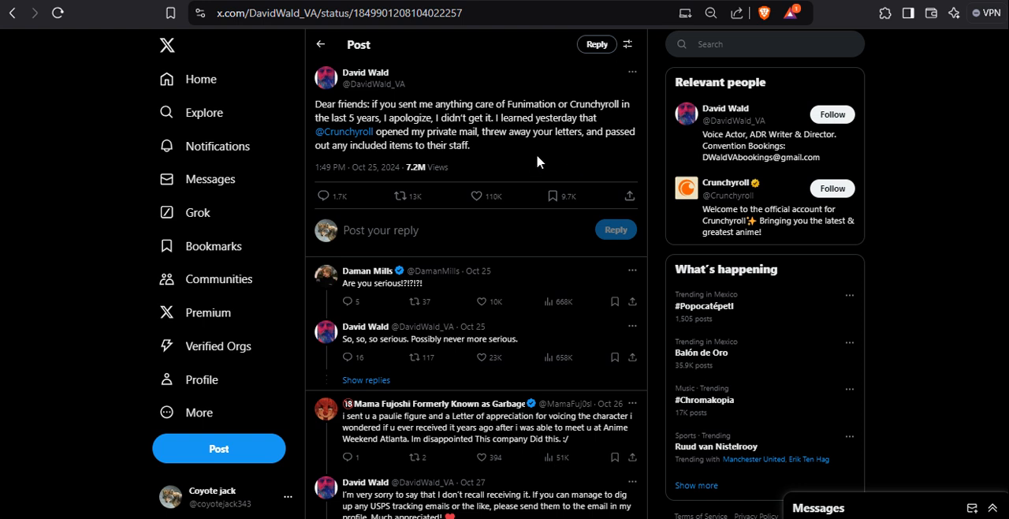
{"action": "mouse_move", "coordinate": [319, 100]}
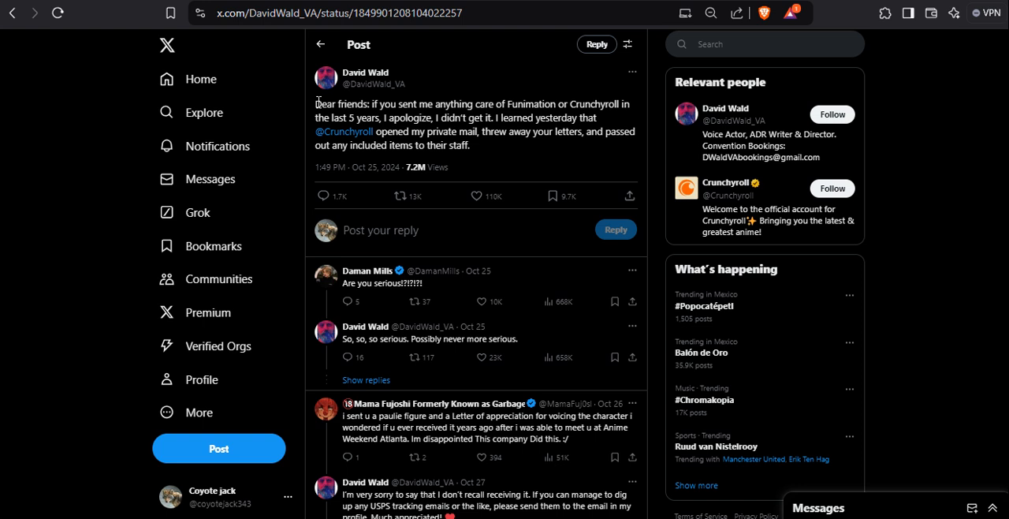
{"action": "mouse_move", "coordinate": [492, 98]}
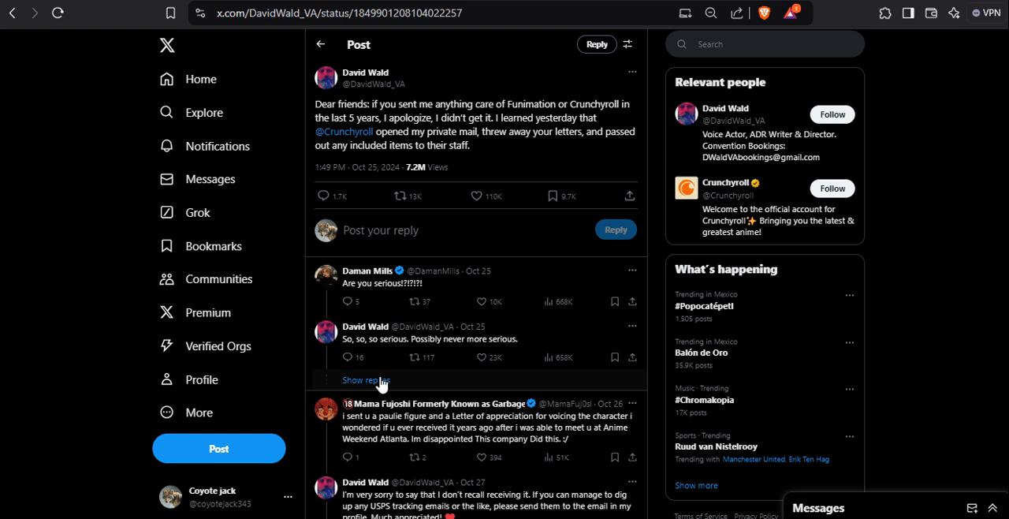
{"action": "mouse_move", "coordinate": [376, 380]}
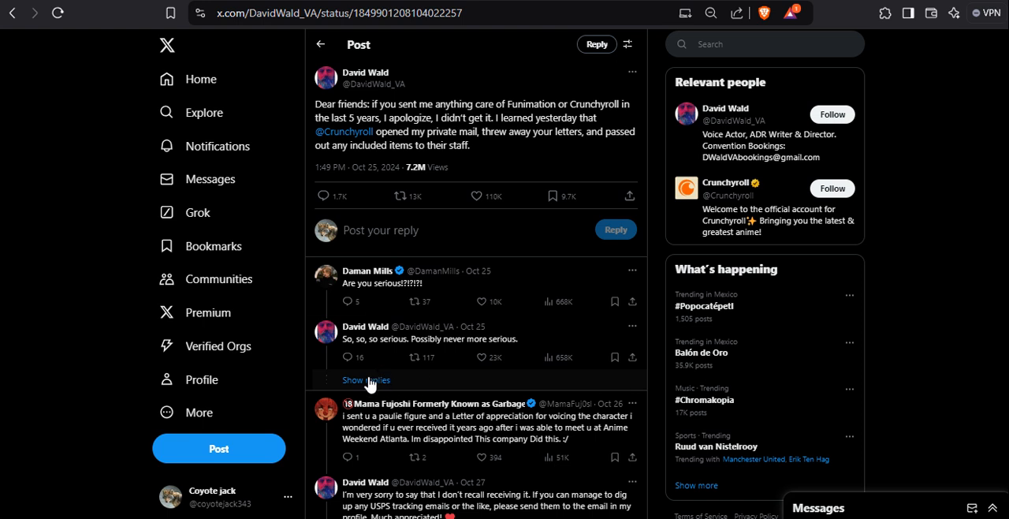
{"action": "left_click", "coordinate": [365, 380]}
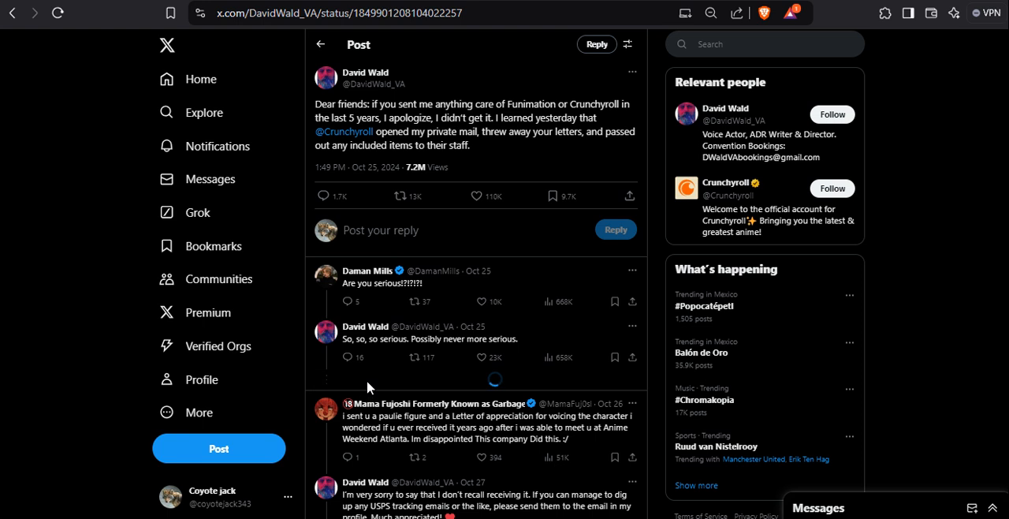
{"action": "scroll", "scroll_direction": "down", "scroll_amount": 3}
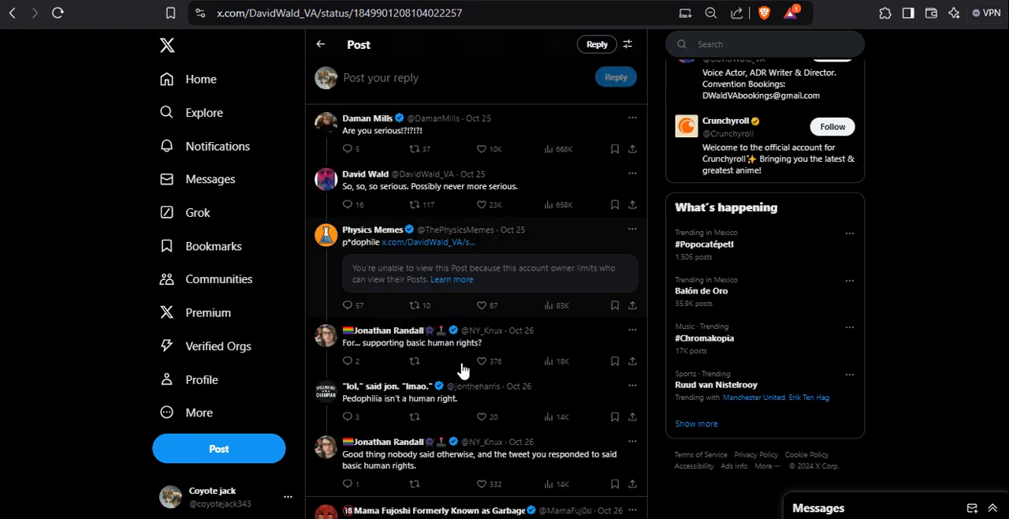
{"action": "mouse_move", "coordinate": [430, 185]}
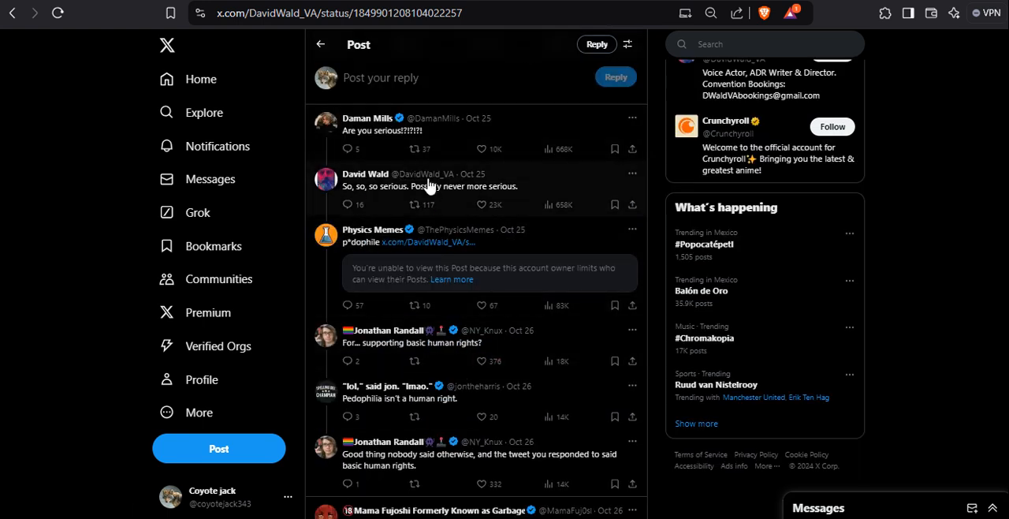
{"action": "mouse_move", "coordinate": [376, 342]}
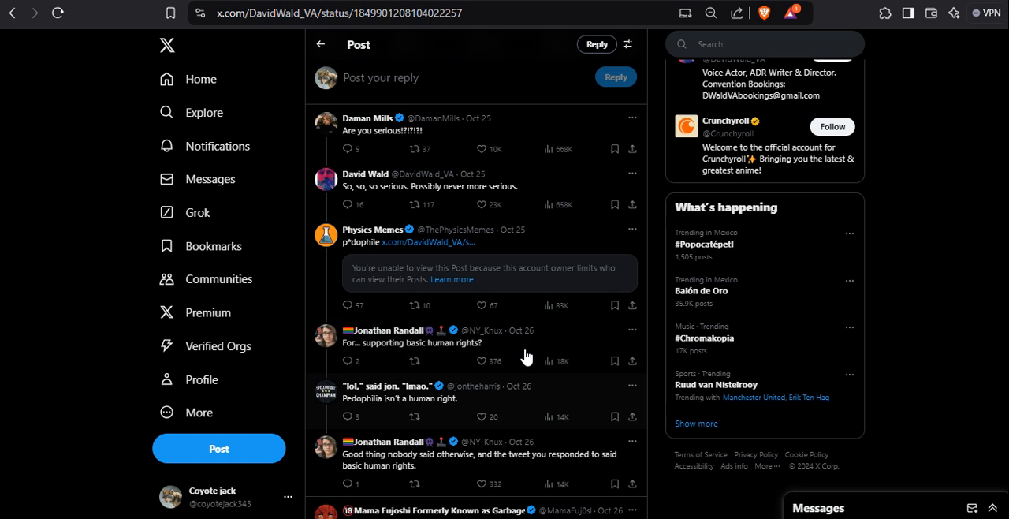
{"action": "scroll", "scroll_direction": "down", "scroll_amount": 3}
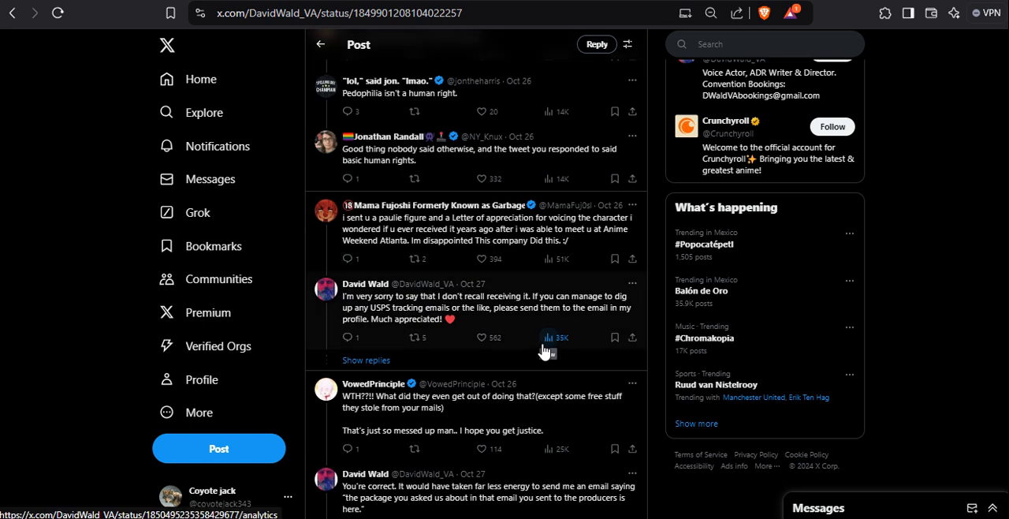
{"action": "mouse_move", "coordinate": [342, 100]}
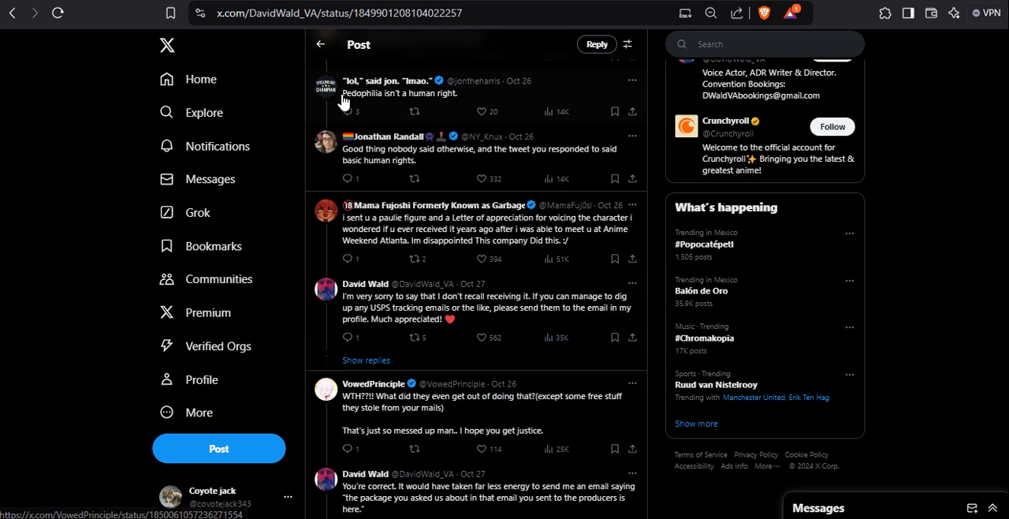
{"action": "mouse_move", "coordinate": [504, 140]}
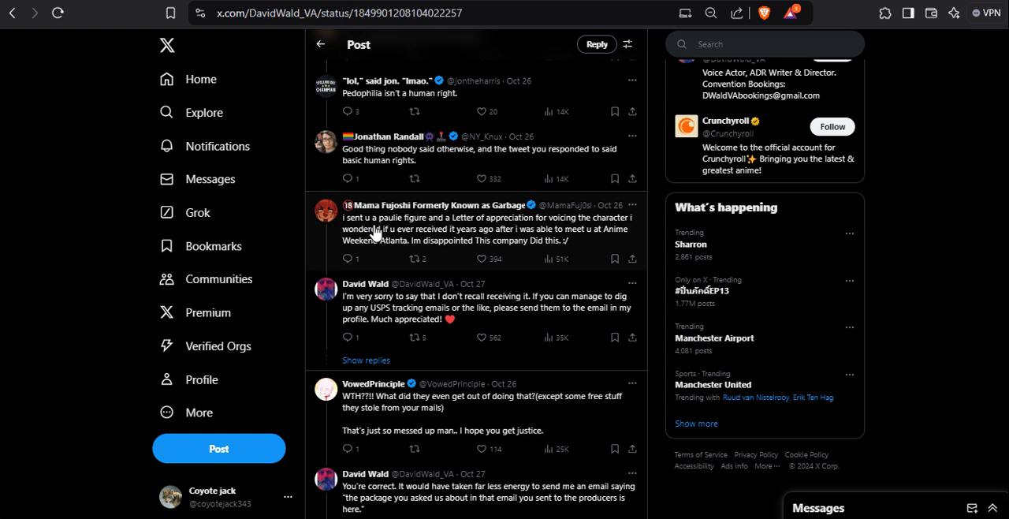
{"action": "mouse_move", "coordinate": [596, 239]}
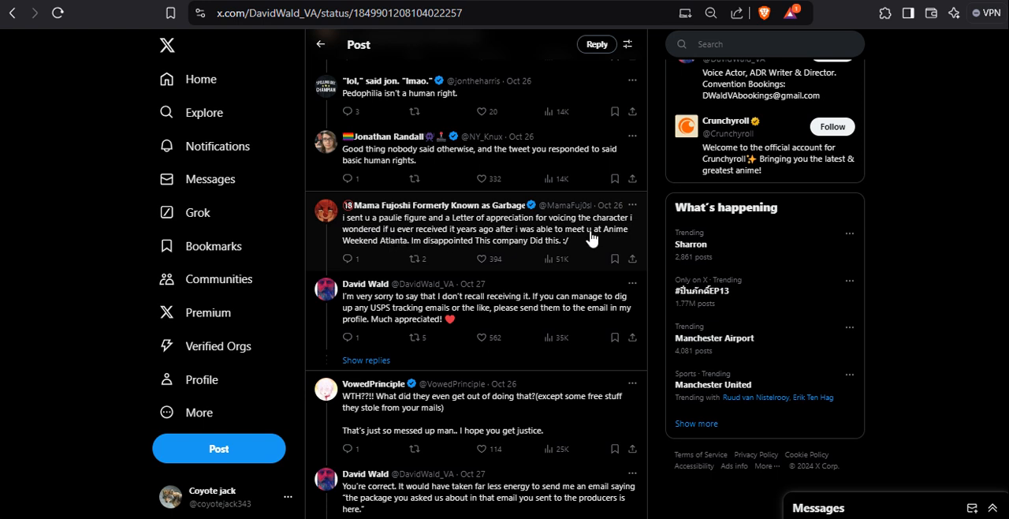
{"action": "mouse_move", "coordinate": [644, 264]}
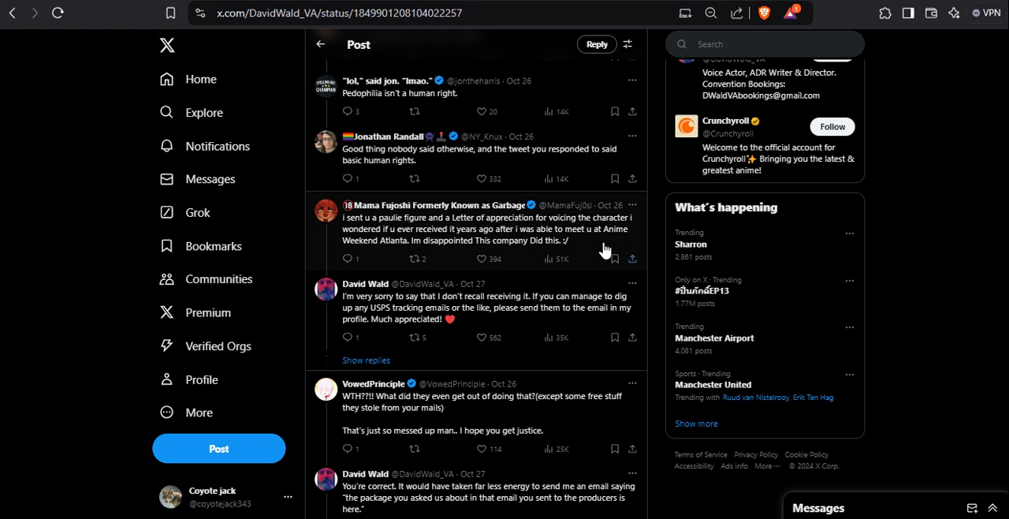
{"action": "scroll", "scroll_direction": "down", "scroll_amount": 3}
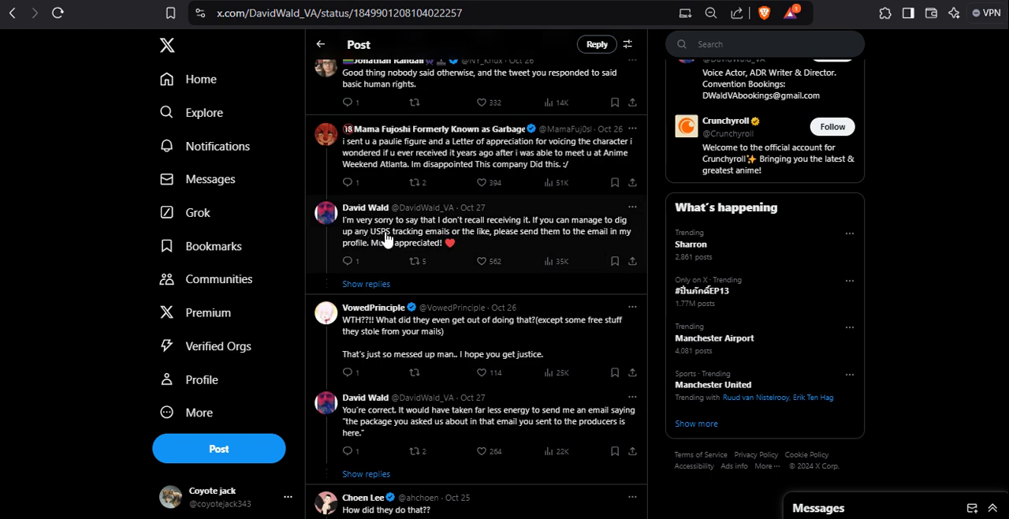
{"action": "mouse_move", "coordinate": [556, 240]}
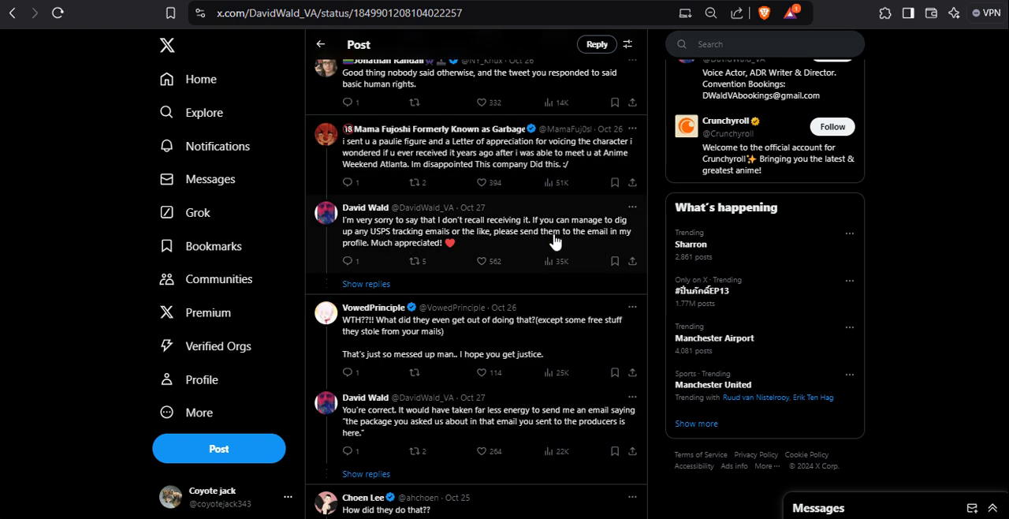
{"action": "mouse_move", "coordinate": [386, 251]}
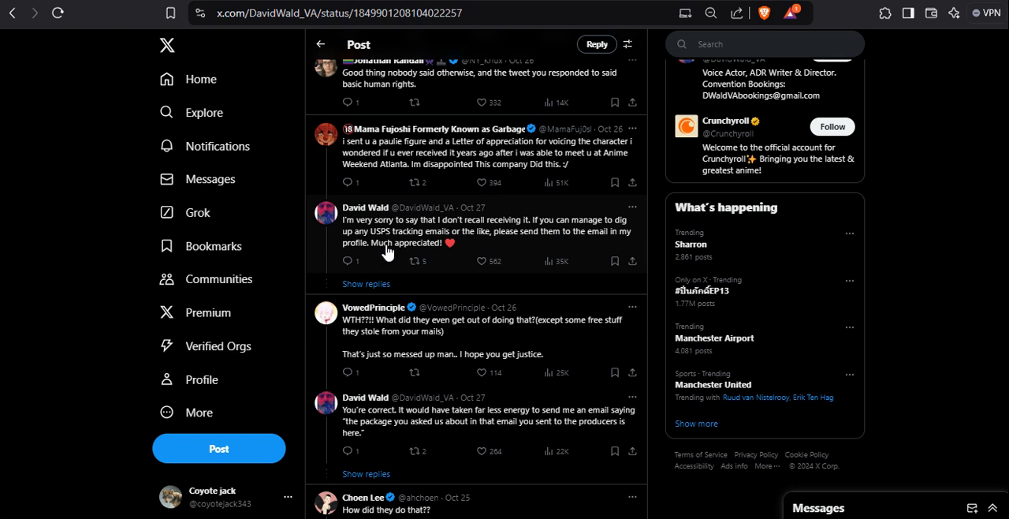
{"action": "mouse_move", "coordinate": [432, 249]}
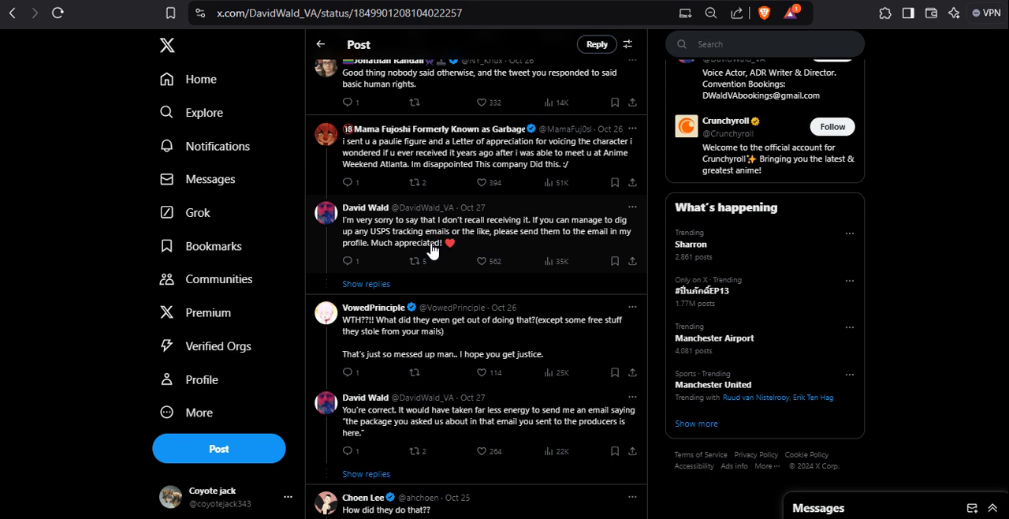
{"action": "mouse_move", "coordinate": [451, 176]}
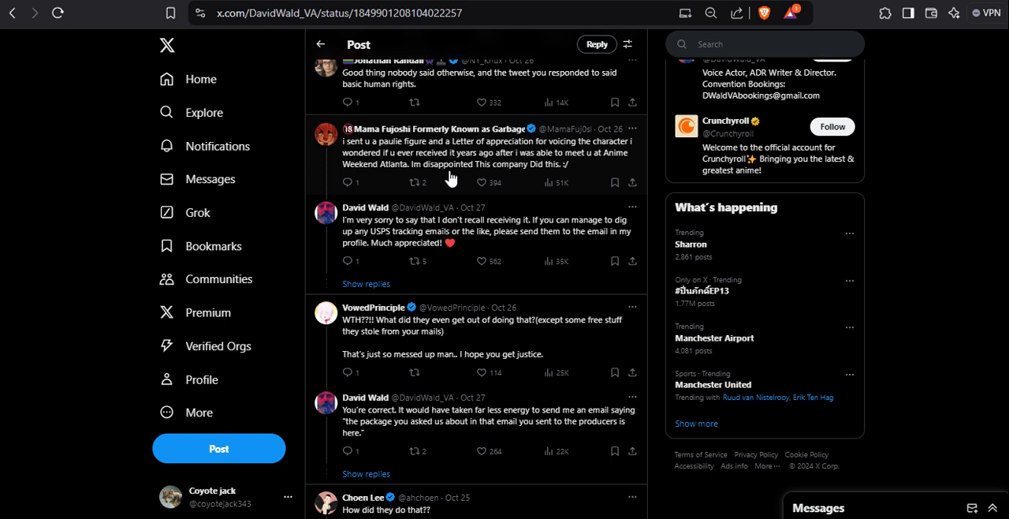
{"action": "mouse_move", "coordinate": [584, 165]}
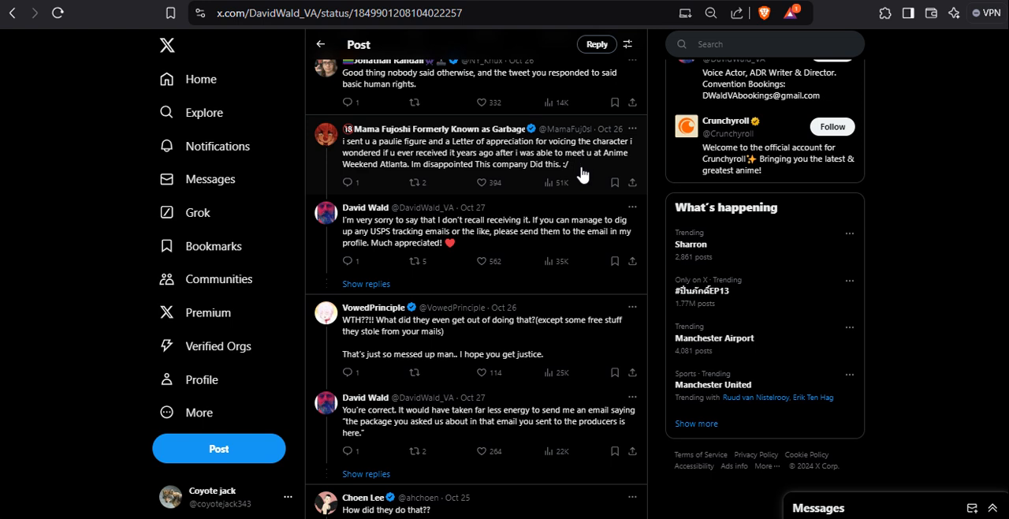
{"action": "mouse_move", "coordinate": [476, 238]}
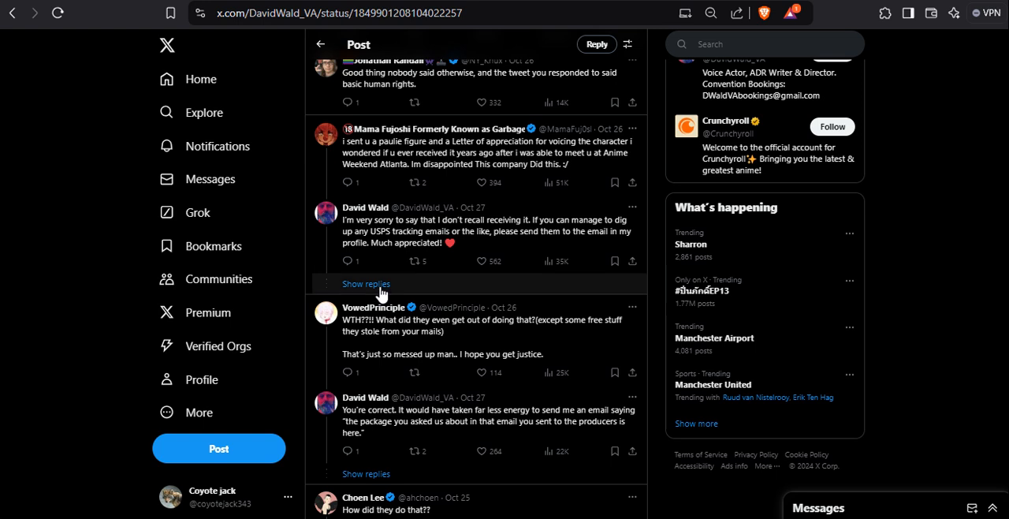
{"action": "left_click", "coordinate": [366, 284]}
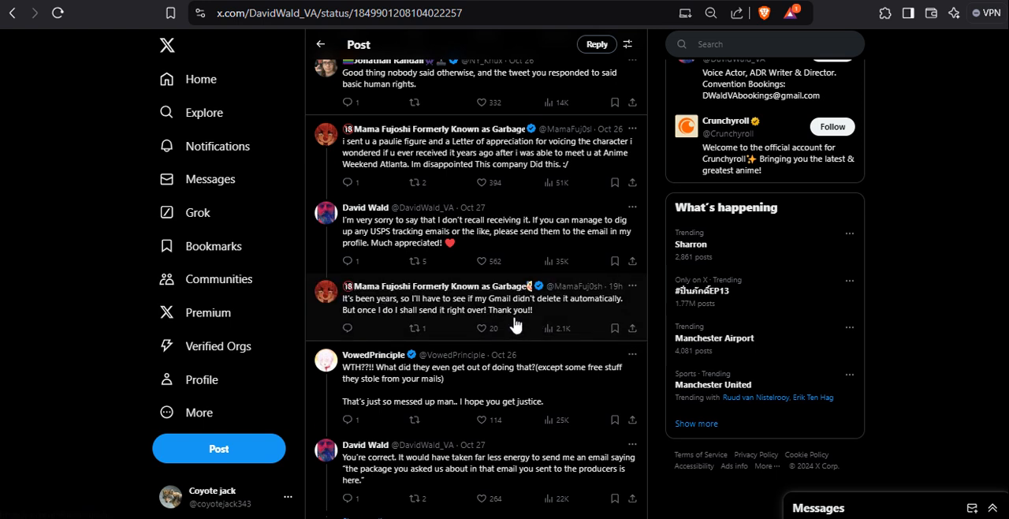
{"action": "mouse_move", "coordinate": [615, 325]}
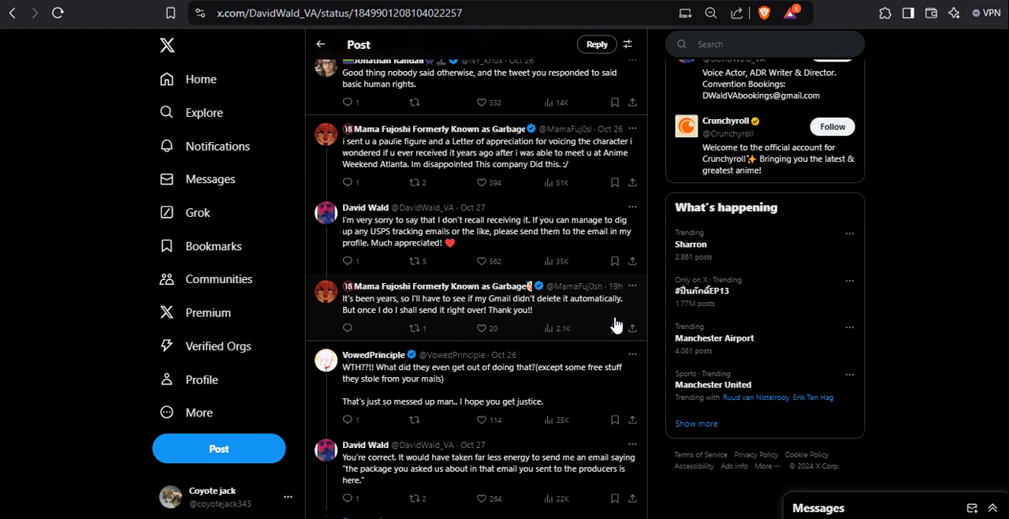
{"action": "scroll", "scroll_direction": "down", "scroll_amount": 3}
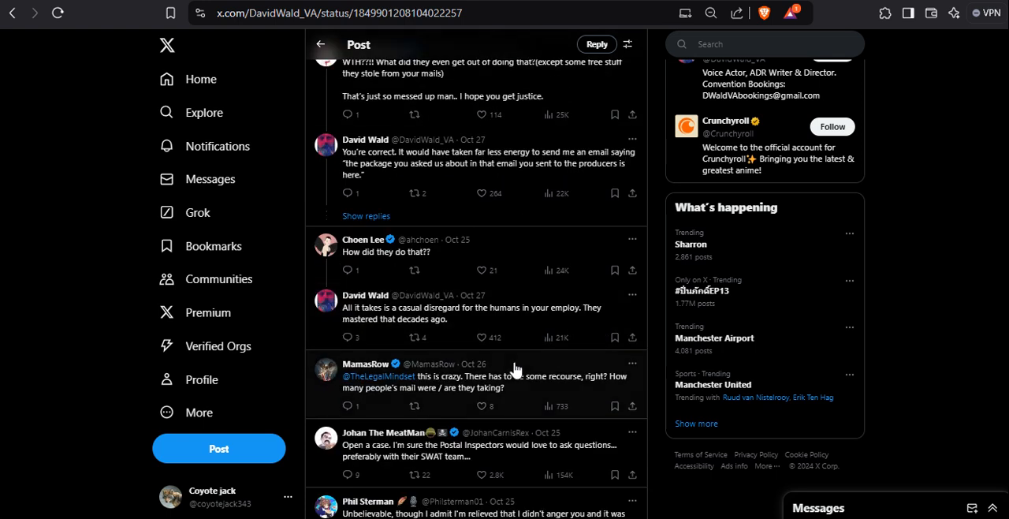
{"action": "mouse_move", "coordinate": [356, 323]}
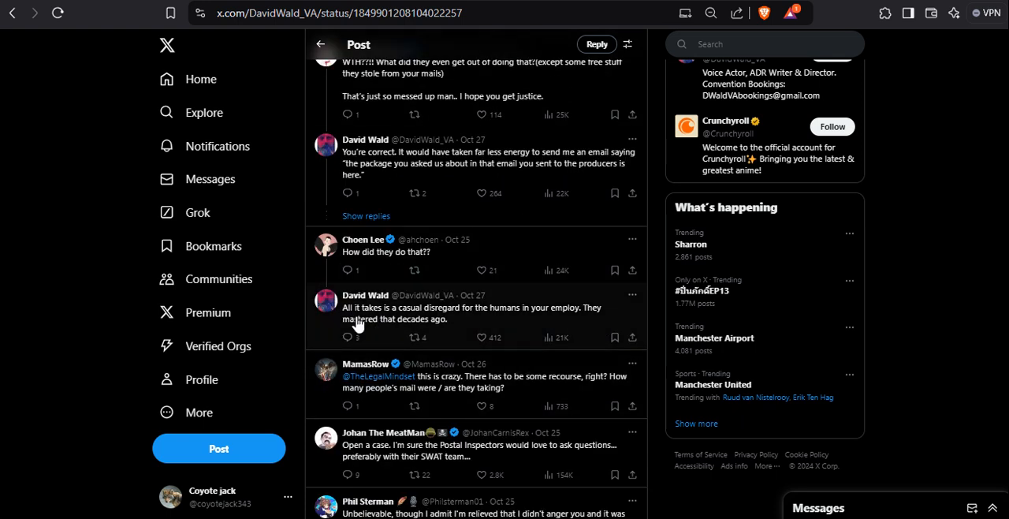
{"action": "mouse_move", "coordinate": [558, 327]}
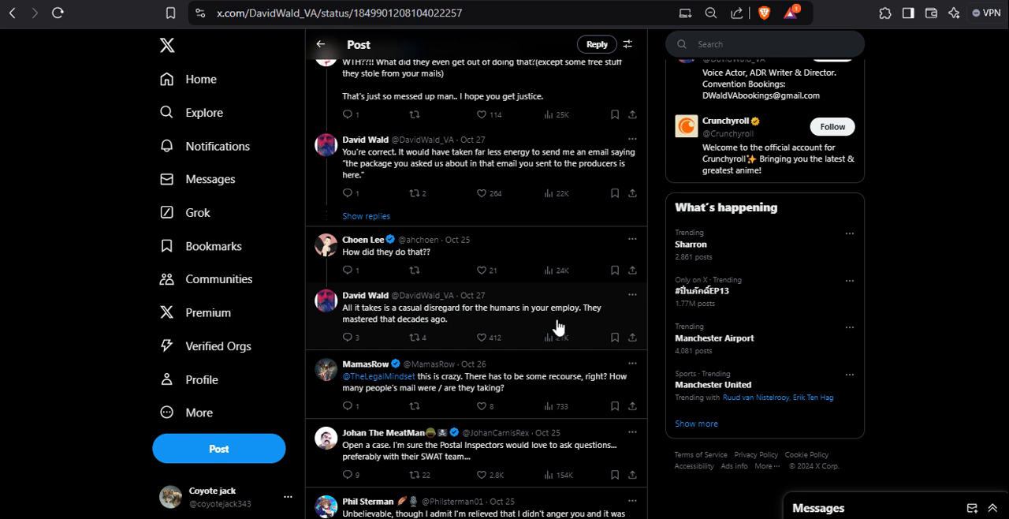
{"action": "mouse_move", "coordinate": [554, 330]}
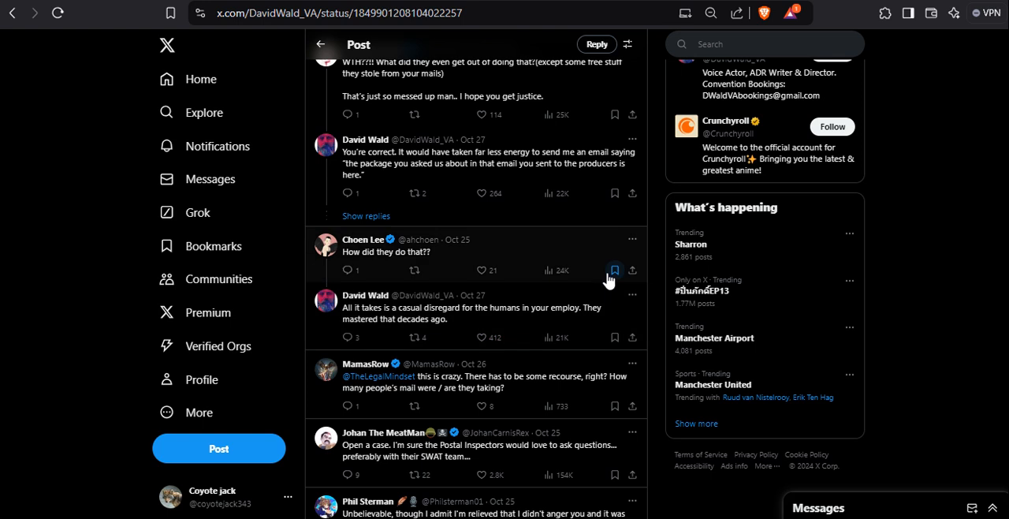
{"action": "mouse_move", "coordinate": [614, 270]}
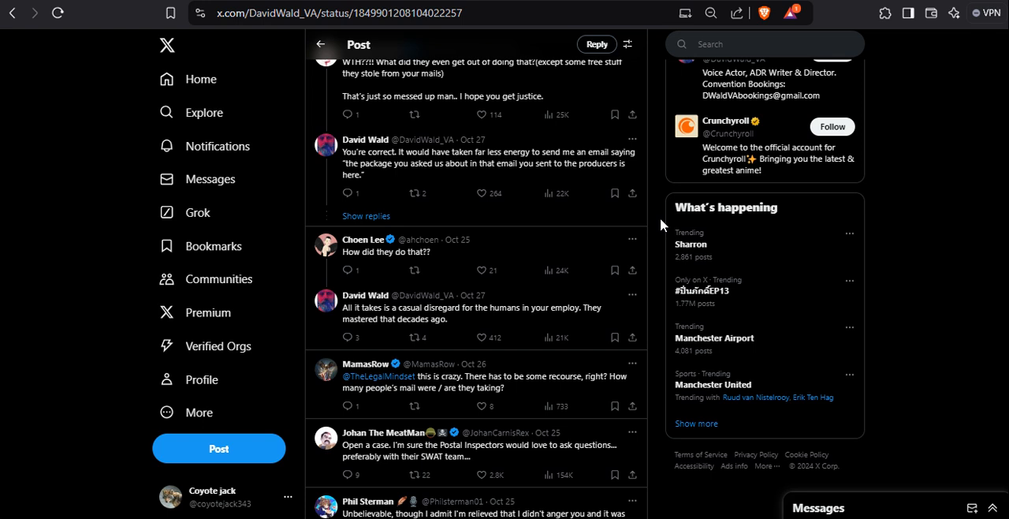
{"action": "mouse_move", "coordinate": [384, 234]}
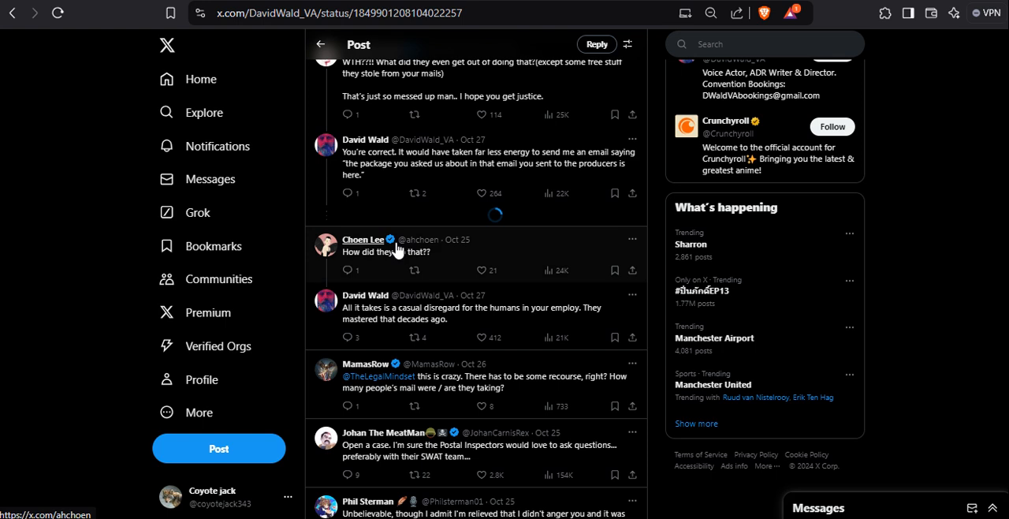
{"action": "scroll", "scroll_direction": "down", "scroll_amount": 3}
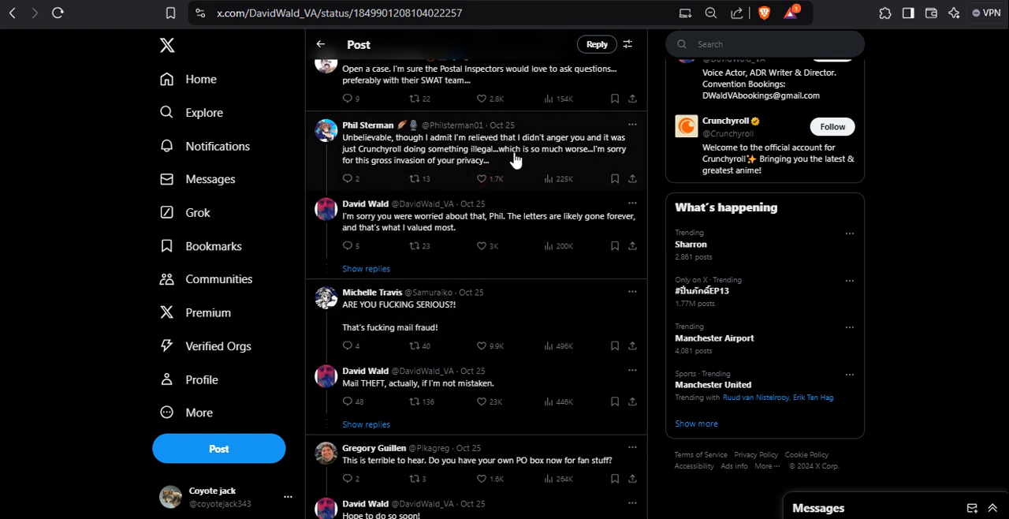
{"action": "mouse_move", "coordinate": [576, 166]}
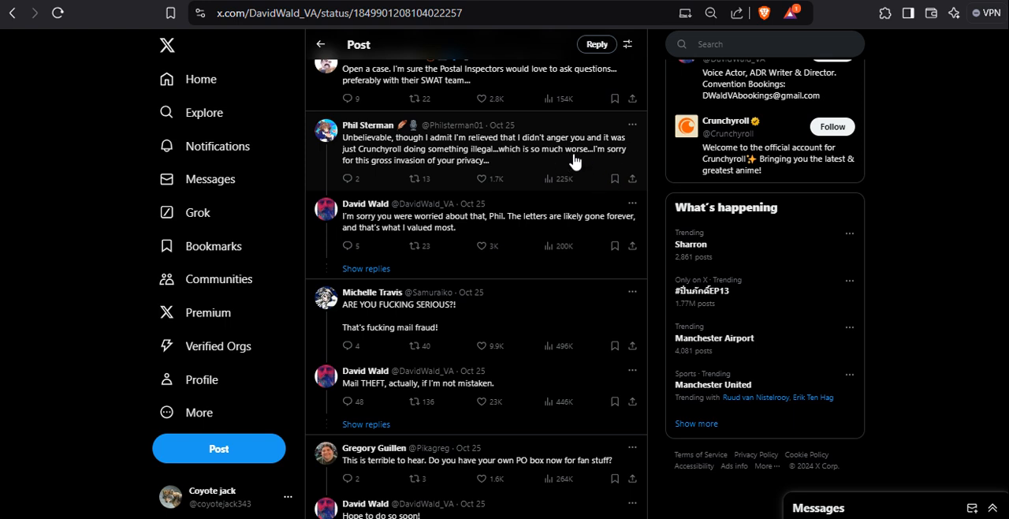
{"action": "mouse_move", "coordinate": [568, 168]}
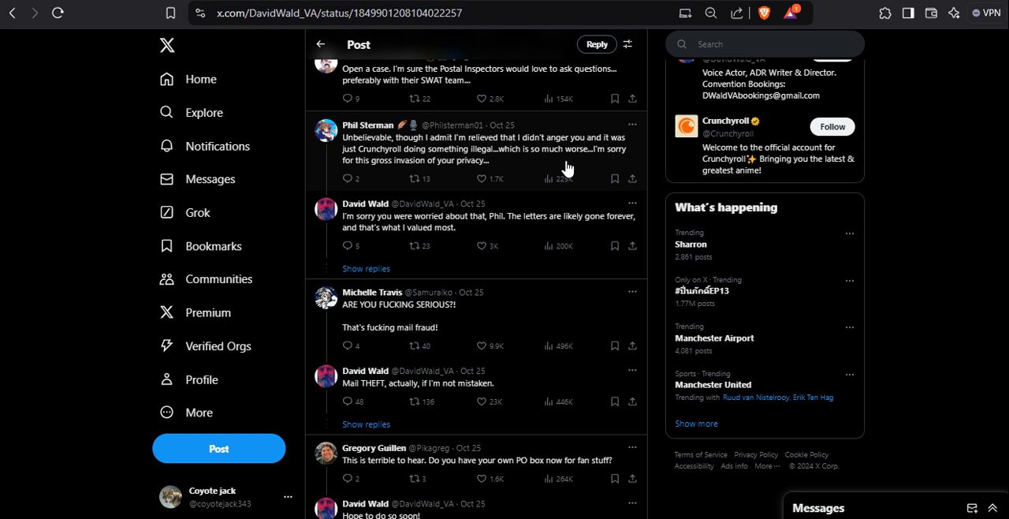
{"action": "mouse_move", "coordinate": [527, 166]}
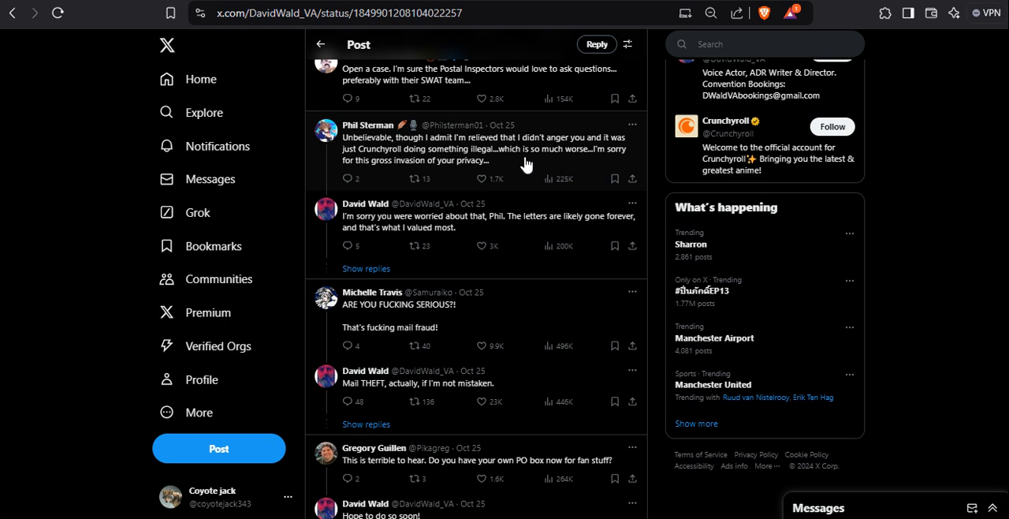
{"action": "mouse_move", "coordinate": [409, 170]}
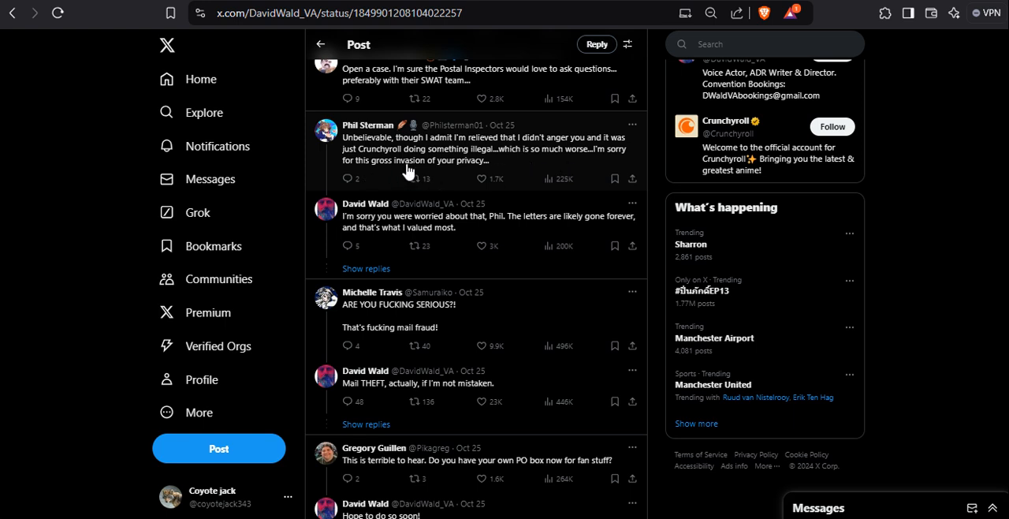
{"action": "mouse_move", "coordinate": [410, 235]}
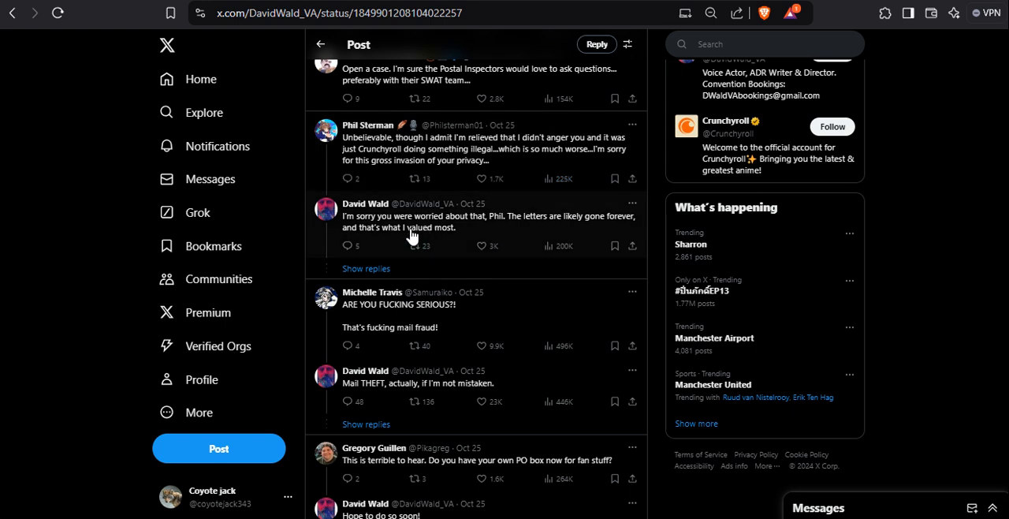
{"action": "mouse_move", "coordinate": [519, 237]}
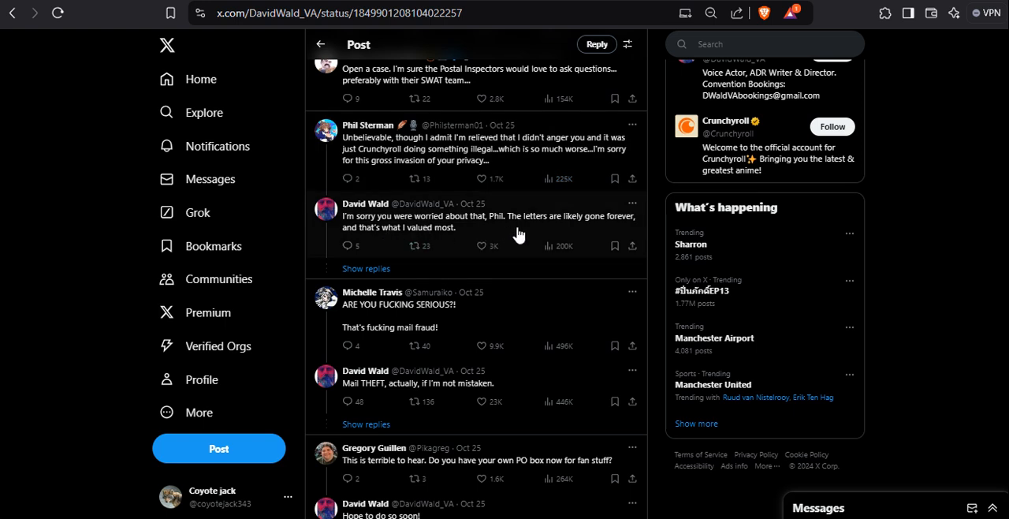
{"action": "mouse_move", "coordinate": [429, 245]}
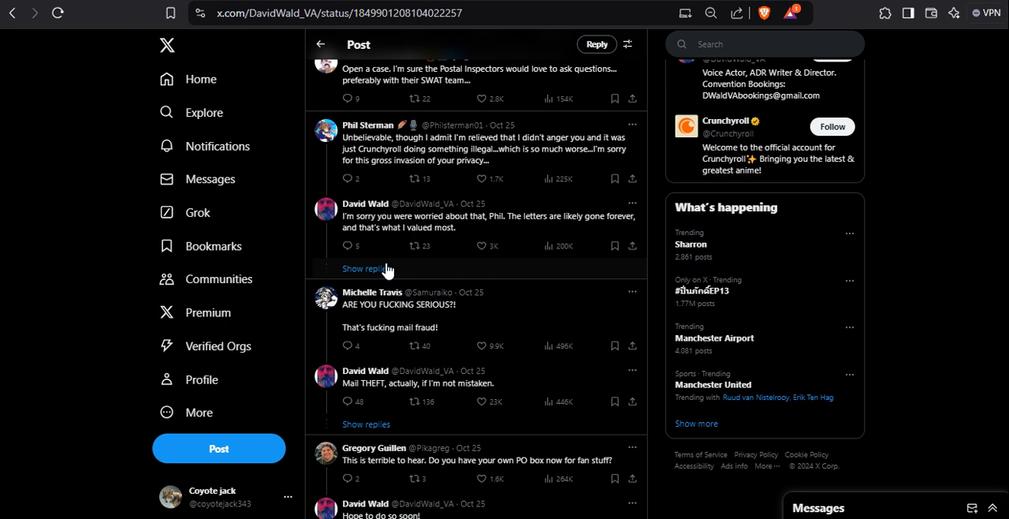
{"action": "scroll", "scroll_direction": "down", "scroll_amount": 3}
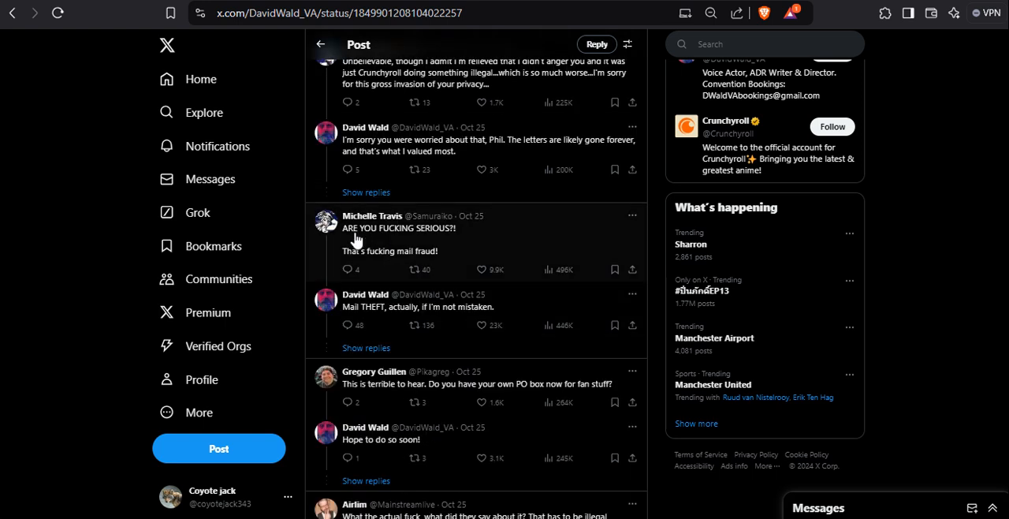
{"action": "mouse_move", "coordinate": [487, 269]}
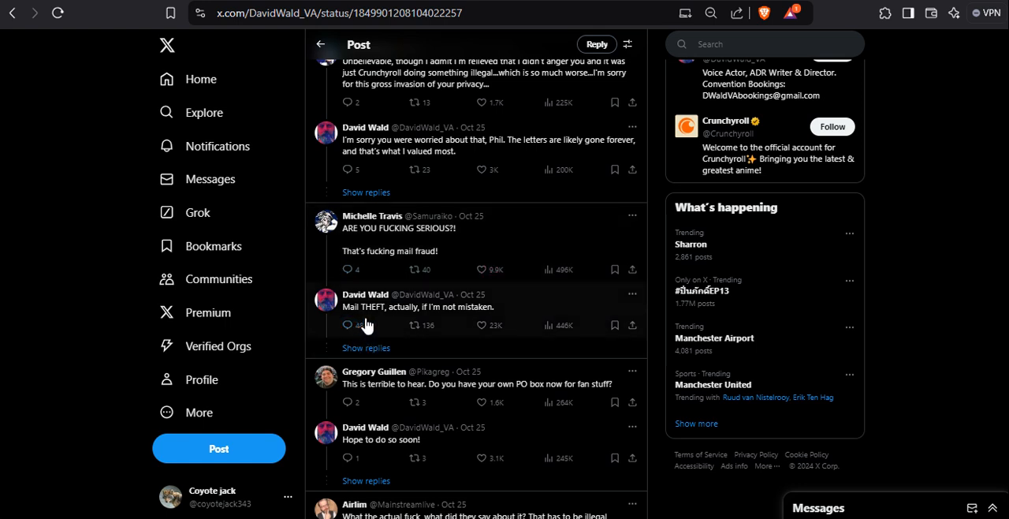
{"action": "mouse_move", "coordinate": [426, 352]}
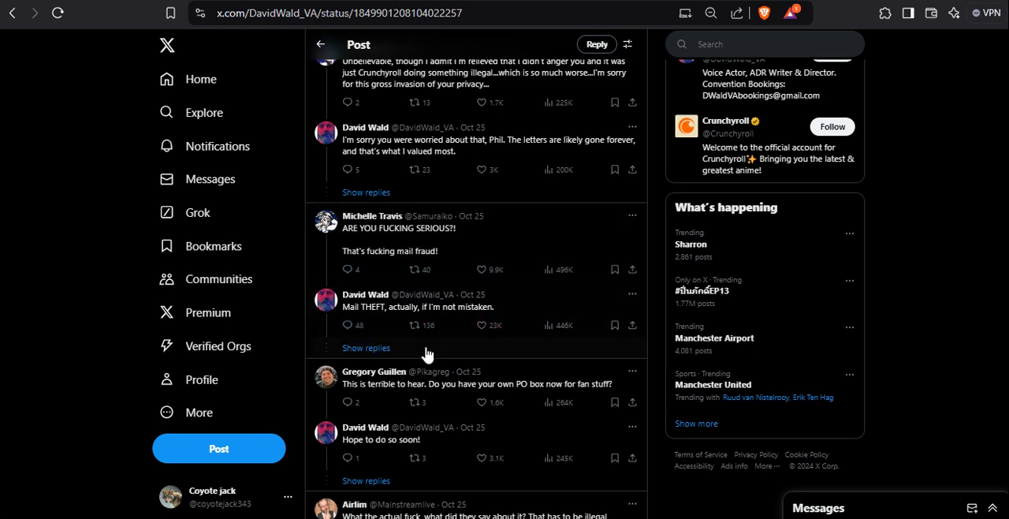
{"action": "left_click", "coordinate": [366, 348]}
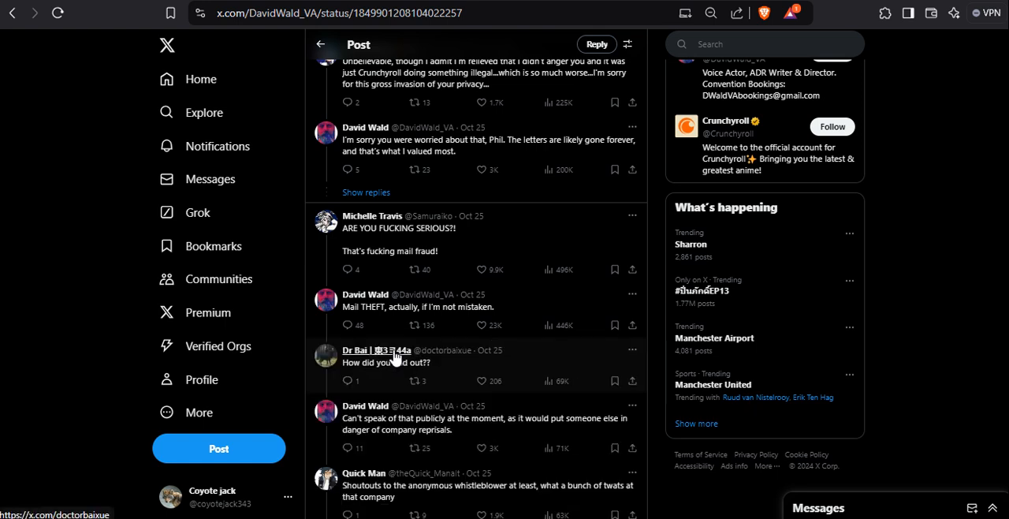
Read down to Quick Man, Lady Indica Ashes, TheeStallion and Joseph replies tagging USPS.
{"action": "scroll", "scroll_direction": "down", "scroll_amount": 3}
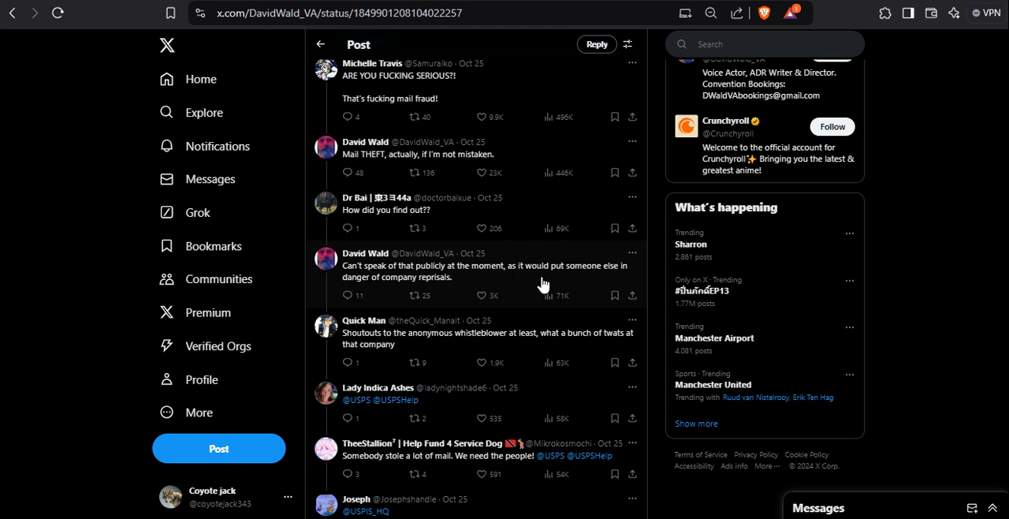
{"action": "mouse_move", "coordinate": [460, 304]}
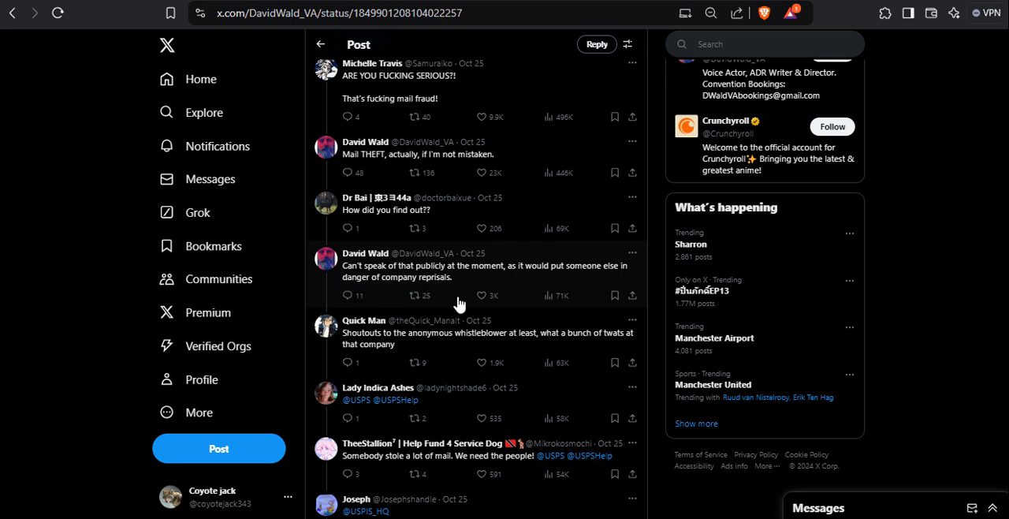
{"action": "mouse_move", "coordinate": [488, 293]}
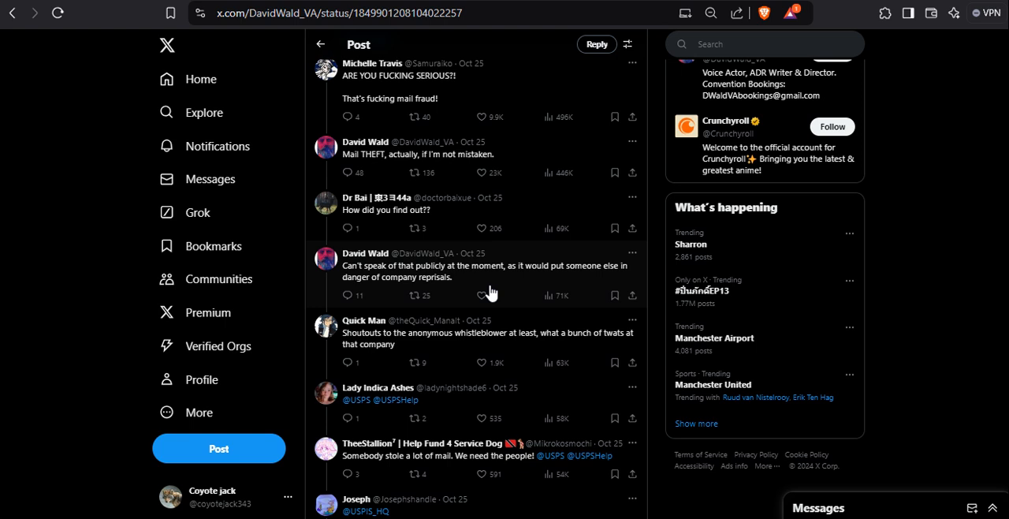
{"action": "left_click", "coordinate": [478, 295]}
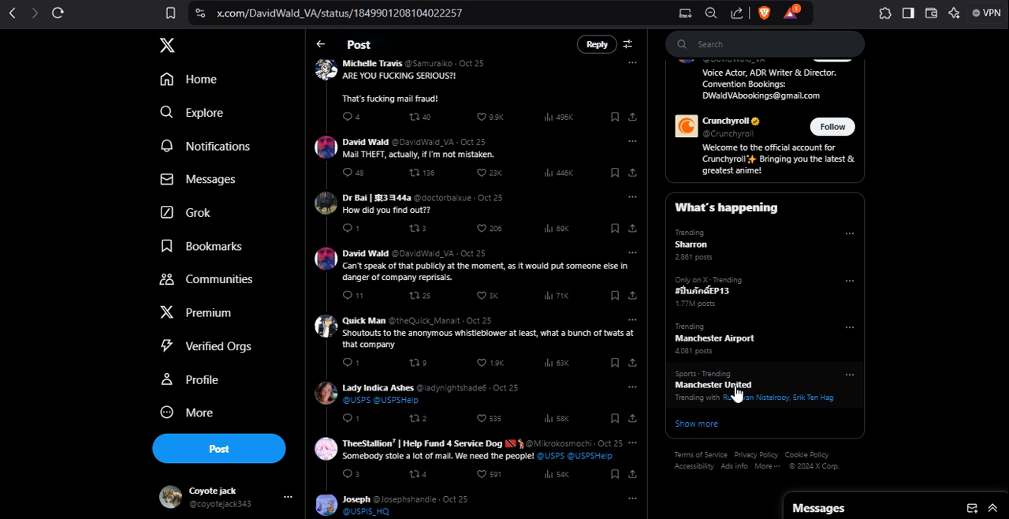
{"action": "mouse_move", "coordinate": [398, 217]}
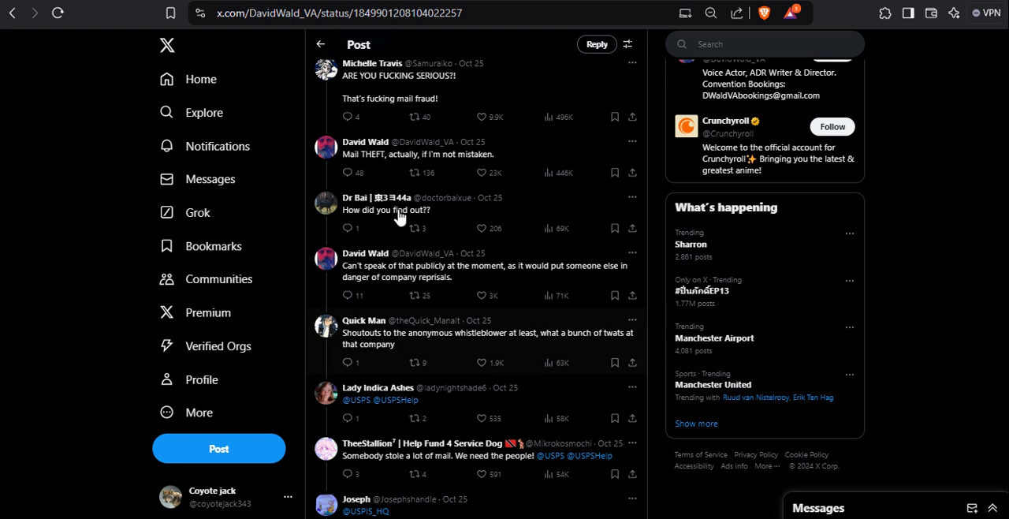
{"action": "mouse_move", "coordinate": [574, 459]}
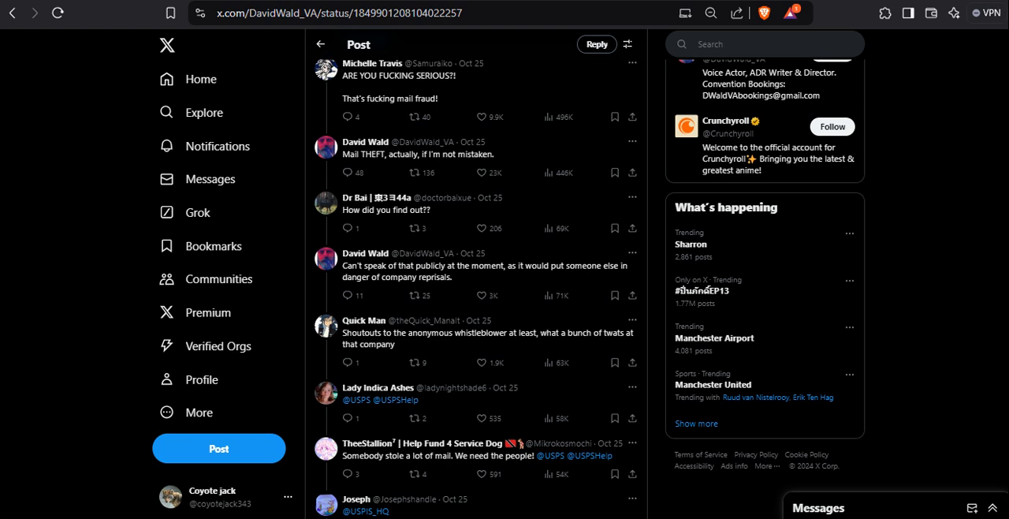
{"action": "mouse_move", "coordinate": [892, 310]}
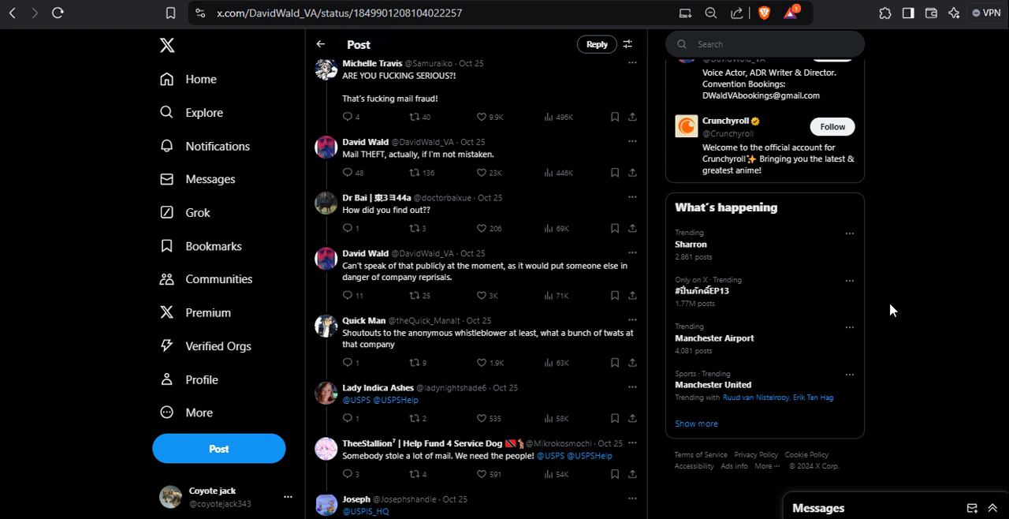
{"action": "mouse_move", "coordinate": [944, 334]}
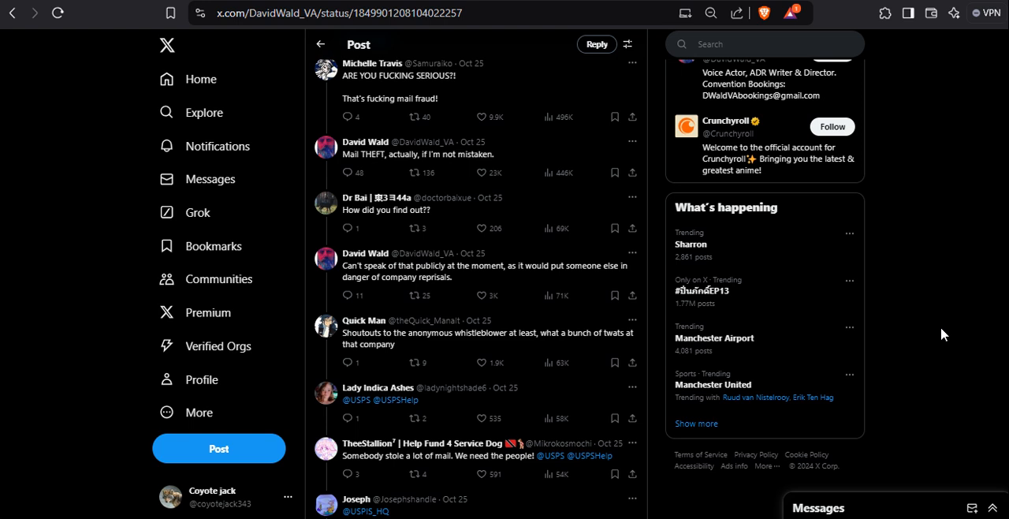
{"action": "scroll", "scroll_direction": "down", "scroll_amount": 3}
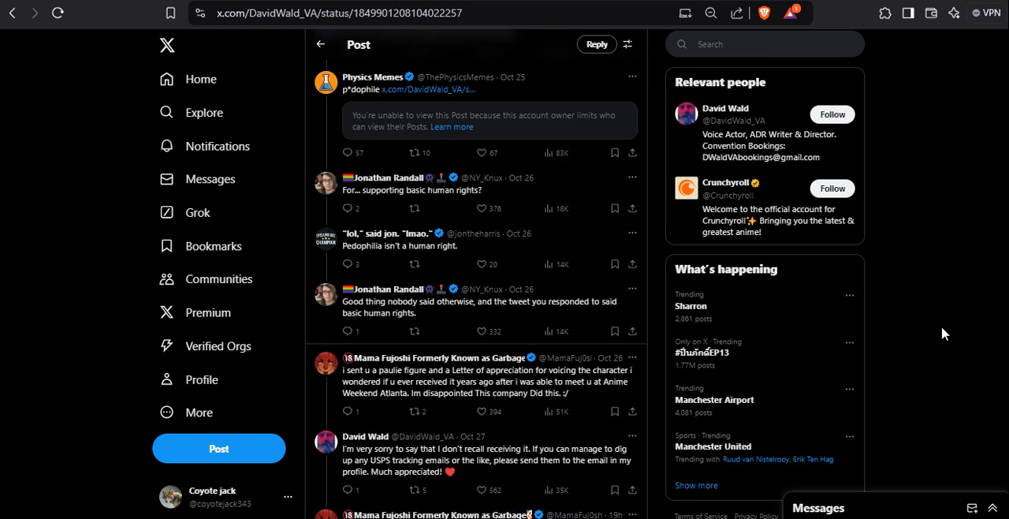
{"action": "scroll", "scroll_direction": "up", "scroll_amount": 3}
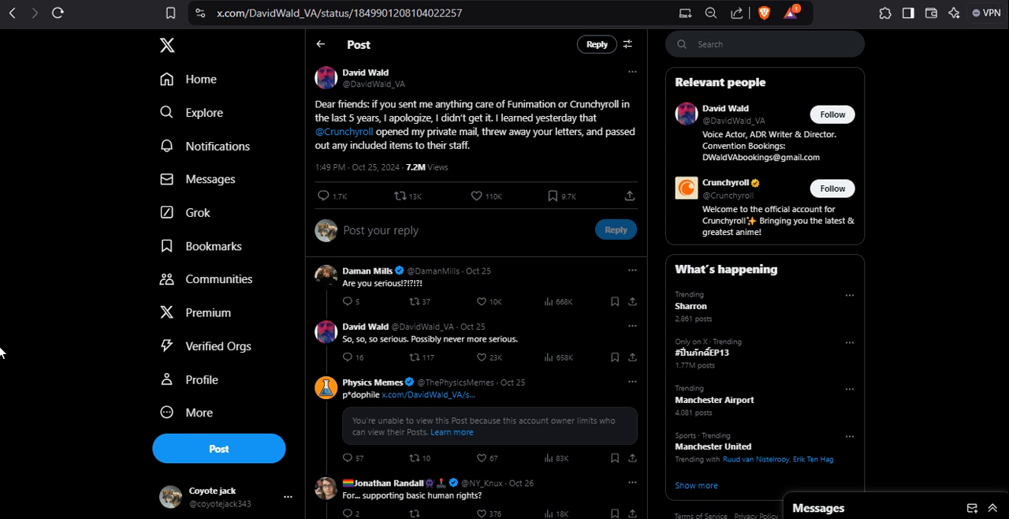
{"action": "mouse_move", "coordinate": [44, 471]}
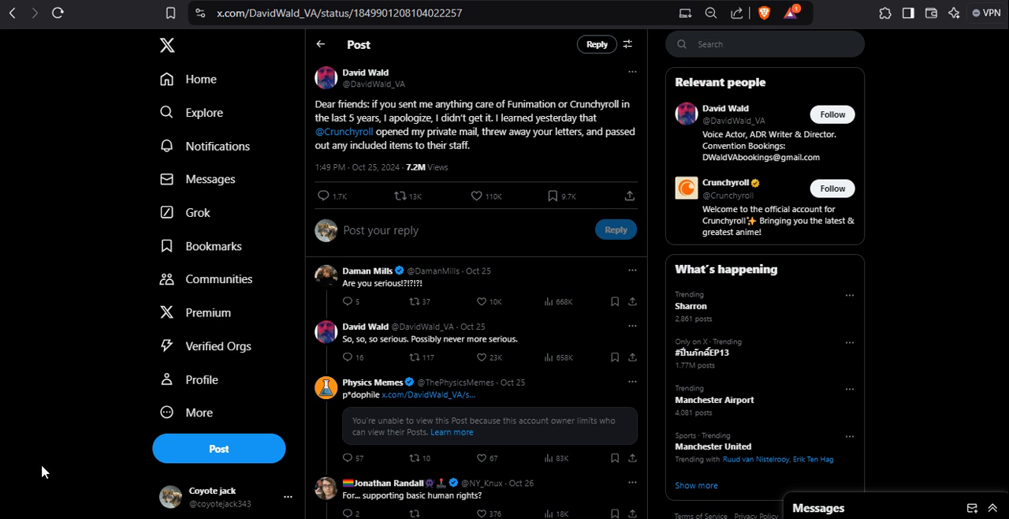